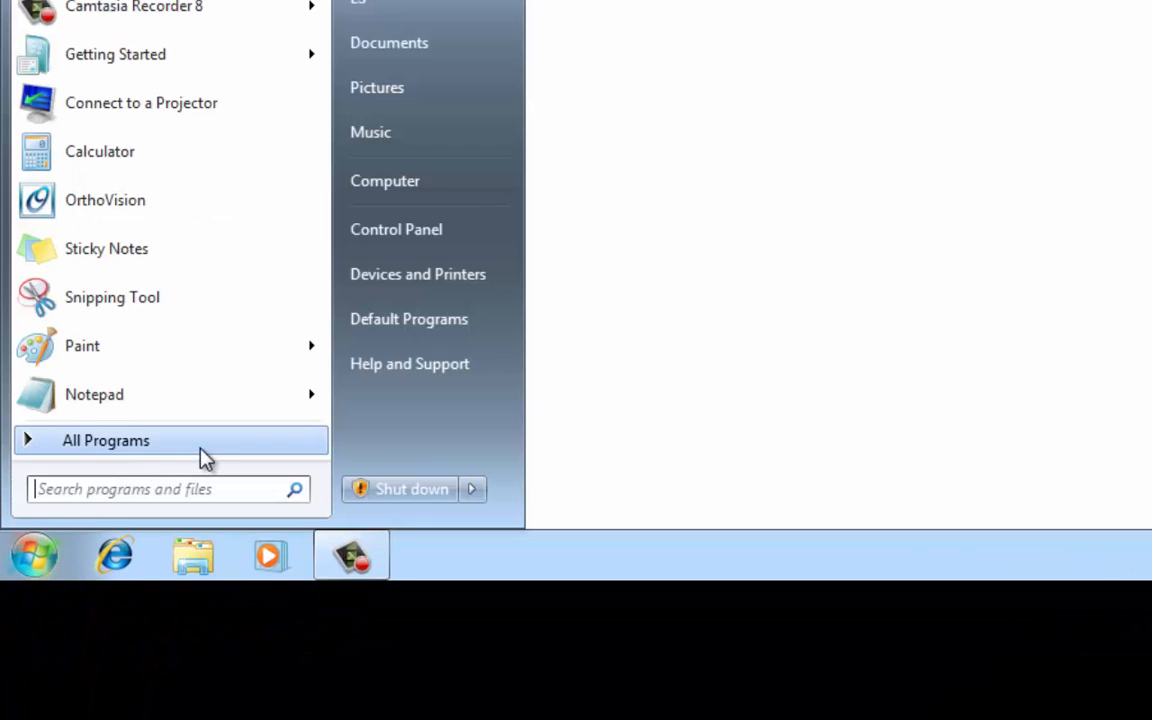
Step: Launch OrthoVision User Editor from Start > All Programs > Vatech > OrthoVision
{"action": "left_click", "coordinate": [104, 440]}
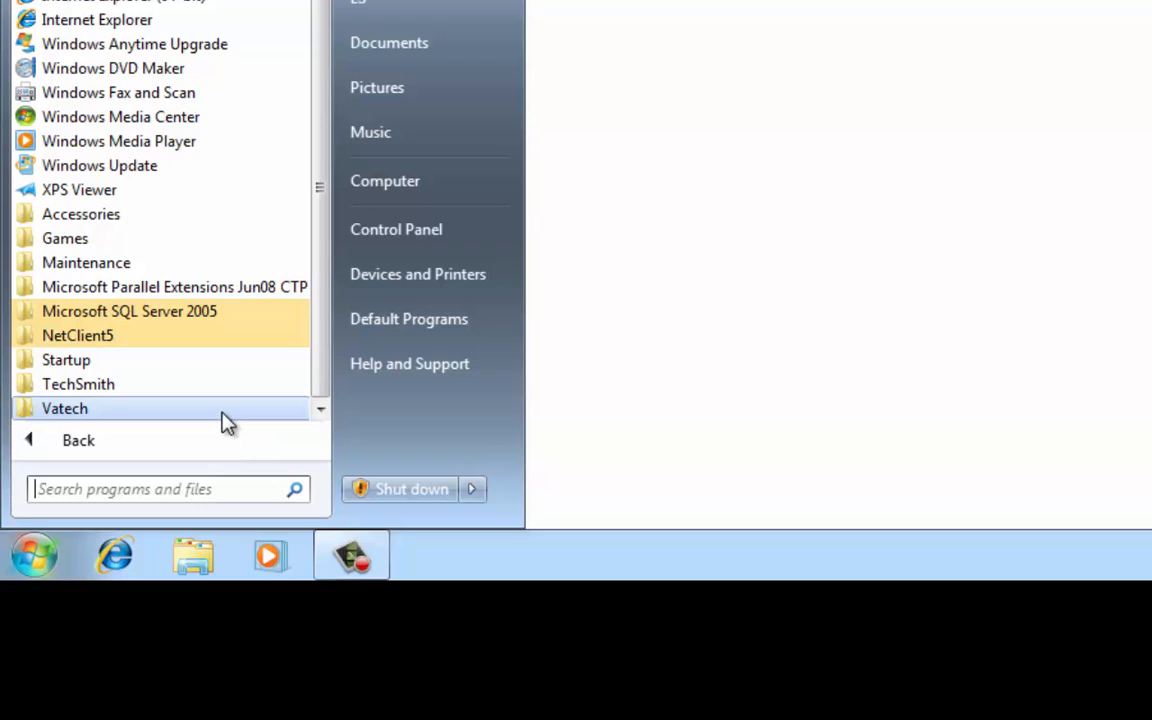
{"action": "left_click", "coordinate": [64, 408]}
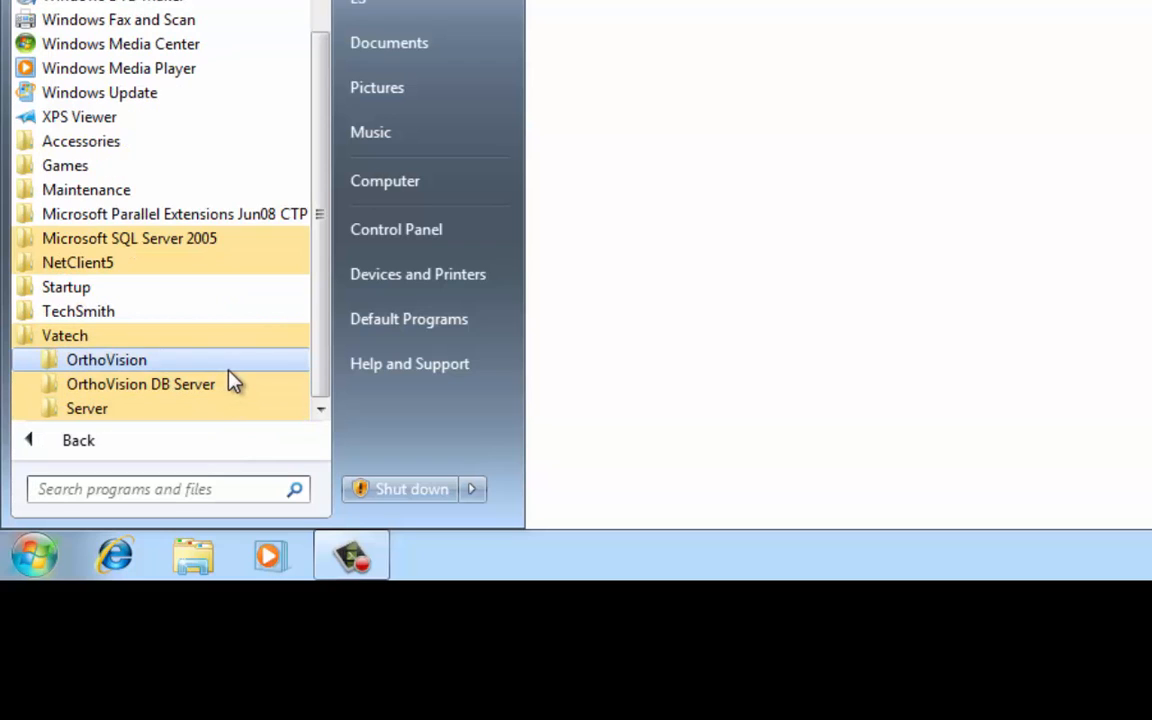
{"action": "left_click", "coordinate": [106, 360]}
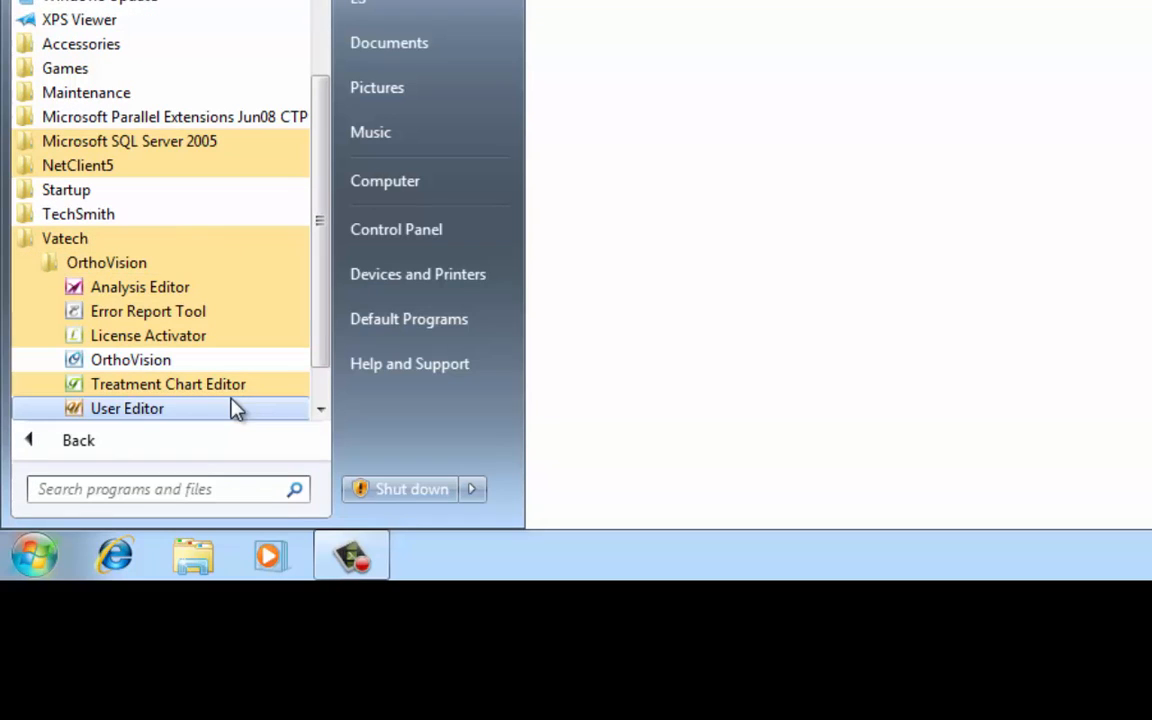
{"action": "left_click", "coordinate": [132, 360]}
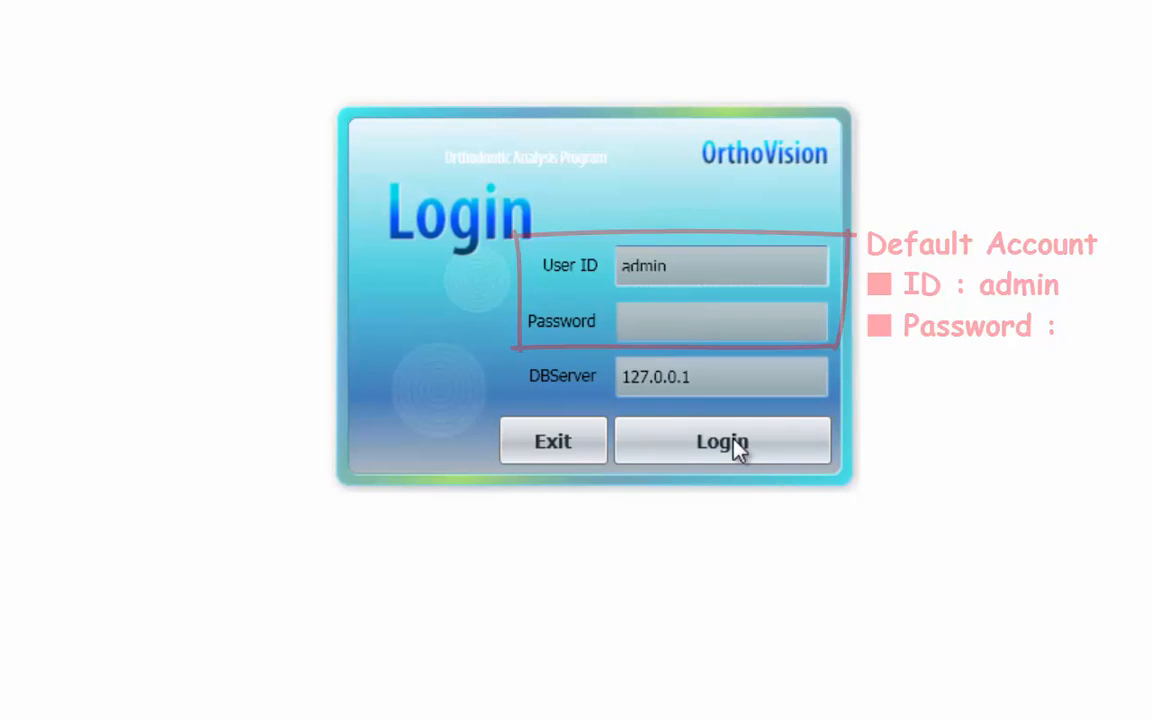
Step: Log in as the default admin account with a blank password
{"action": "left_click", "coordinate": [722, 442]}
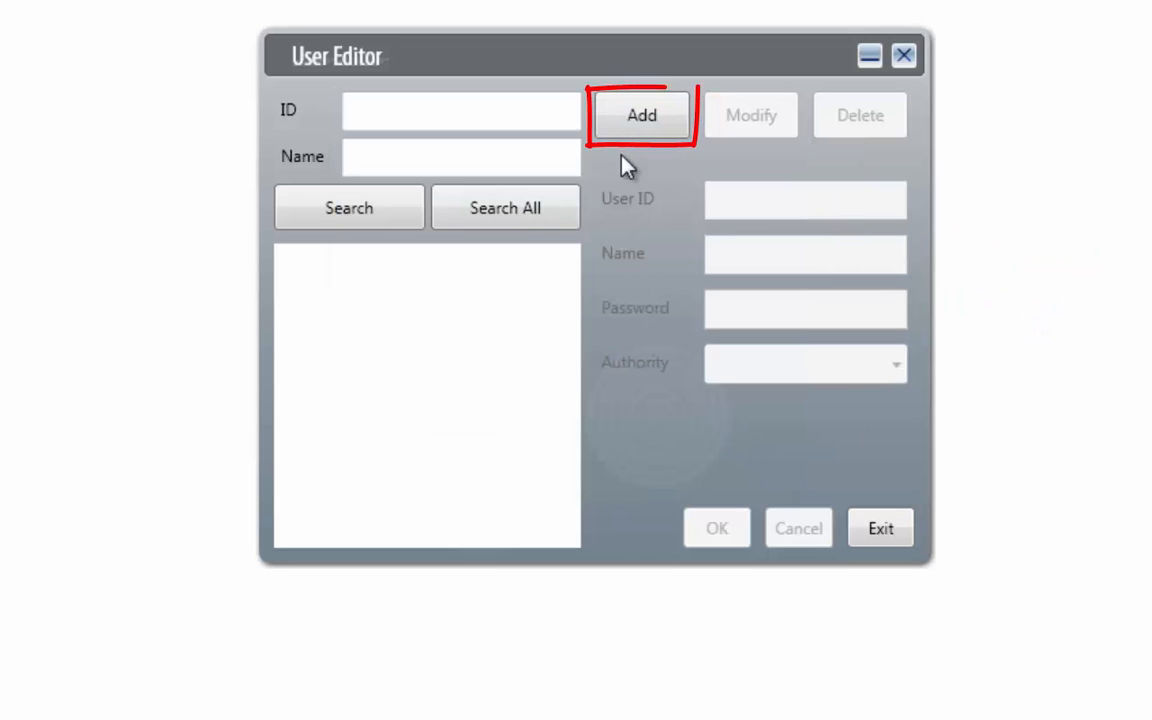
Step: Add a new user with ID Dr.Jane, name Jane Doe, a password and Doctor authority
{"action": "left_click", "coordinate": [640, 114]}
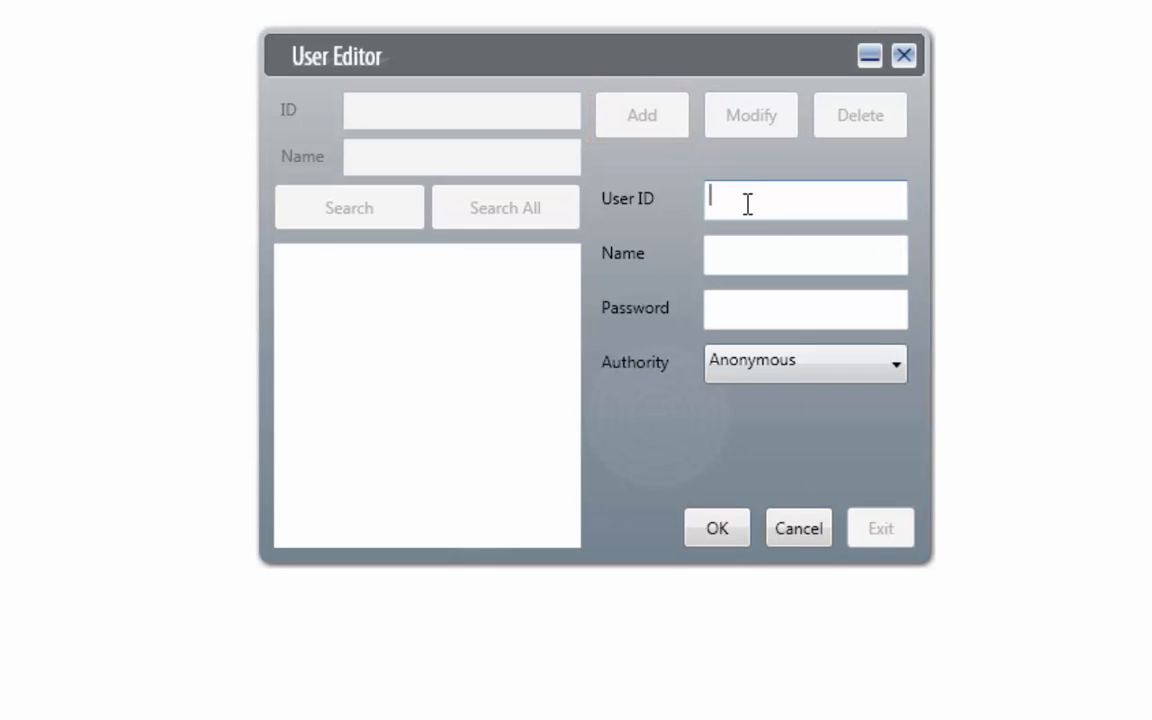
{"action": "type", "text": "Dr"}
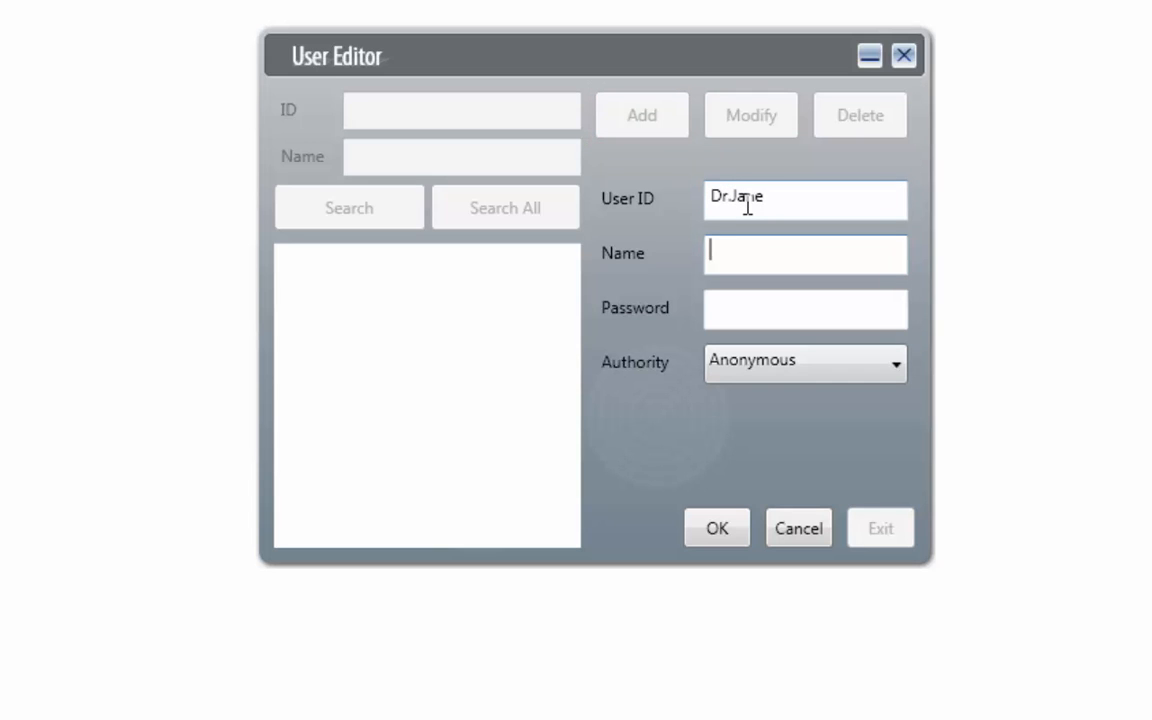
{"action": "type", "text": "Jane Doe"}
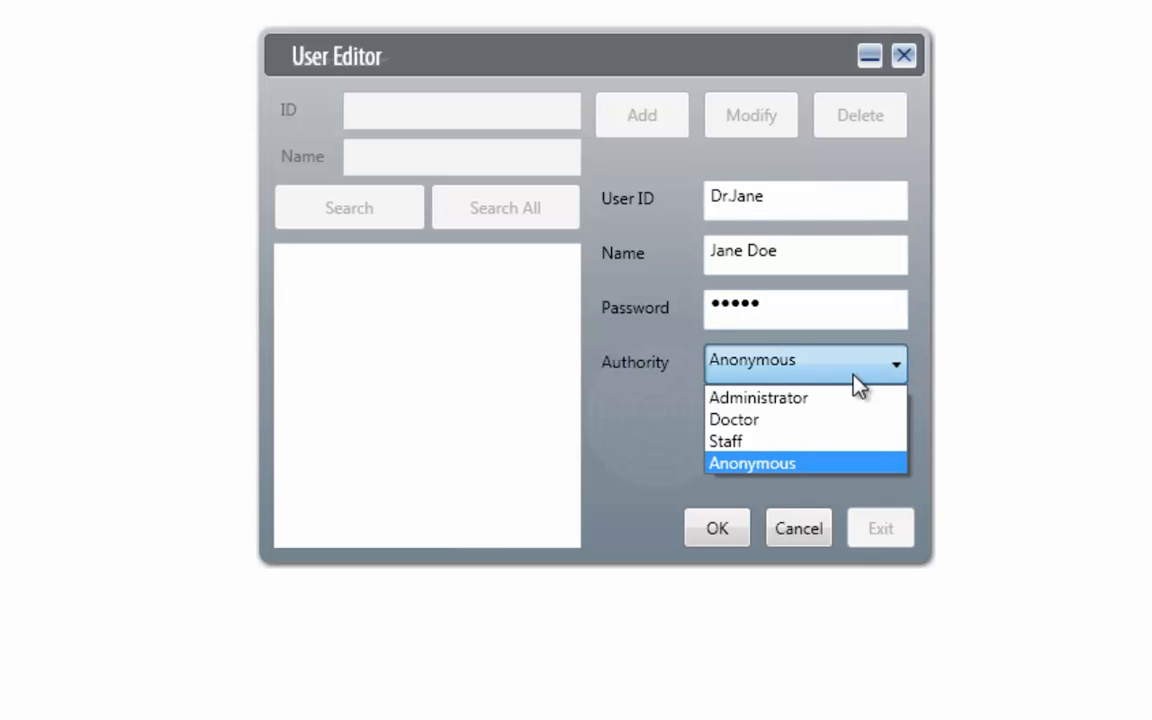
{"action": "mouse_move", "coordinate": [864, 396]}
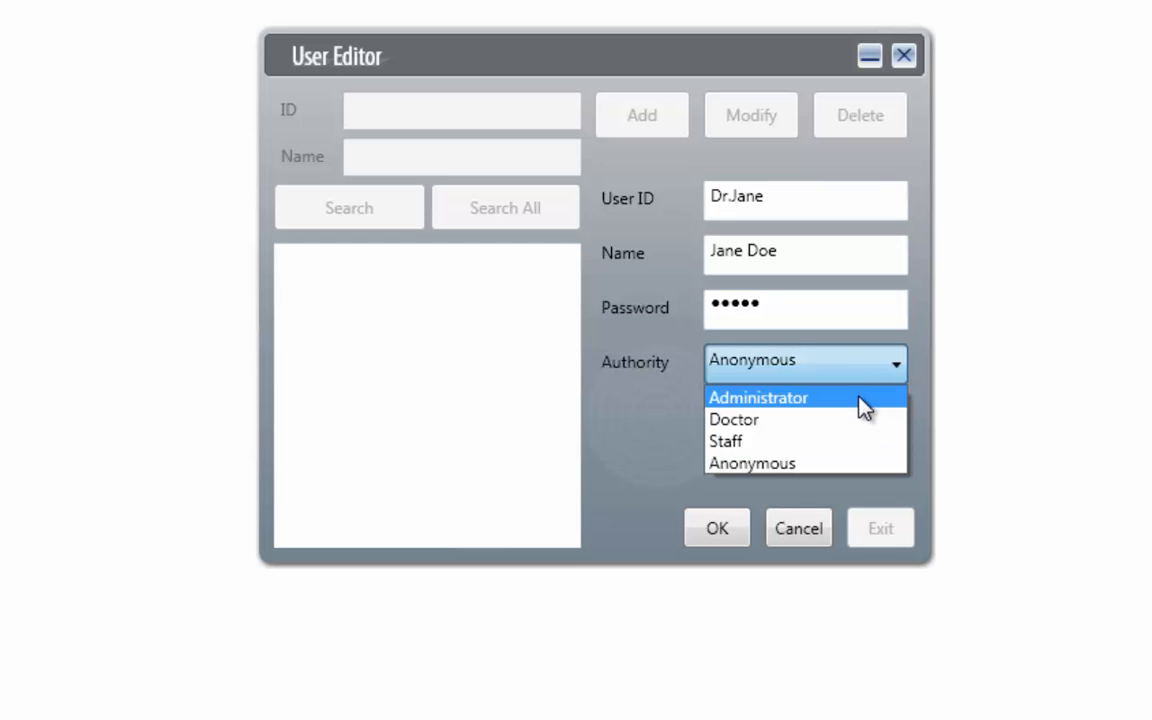
{"action": "mouse_move", "coordinate": [856, 420]}
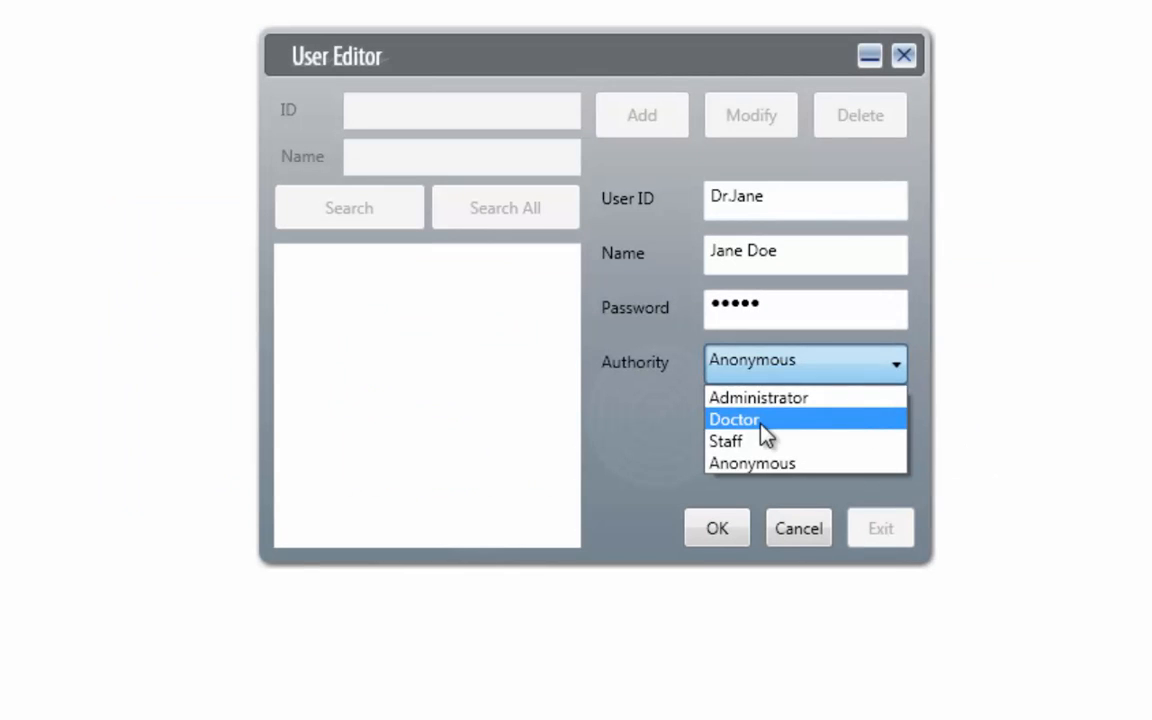
{"action": "left_click", "coordinate": [734, 420]}
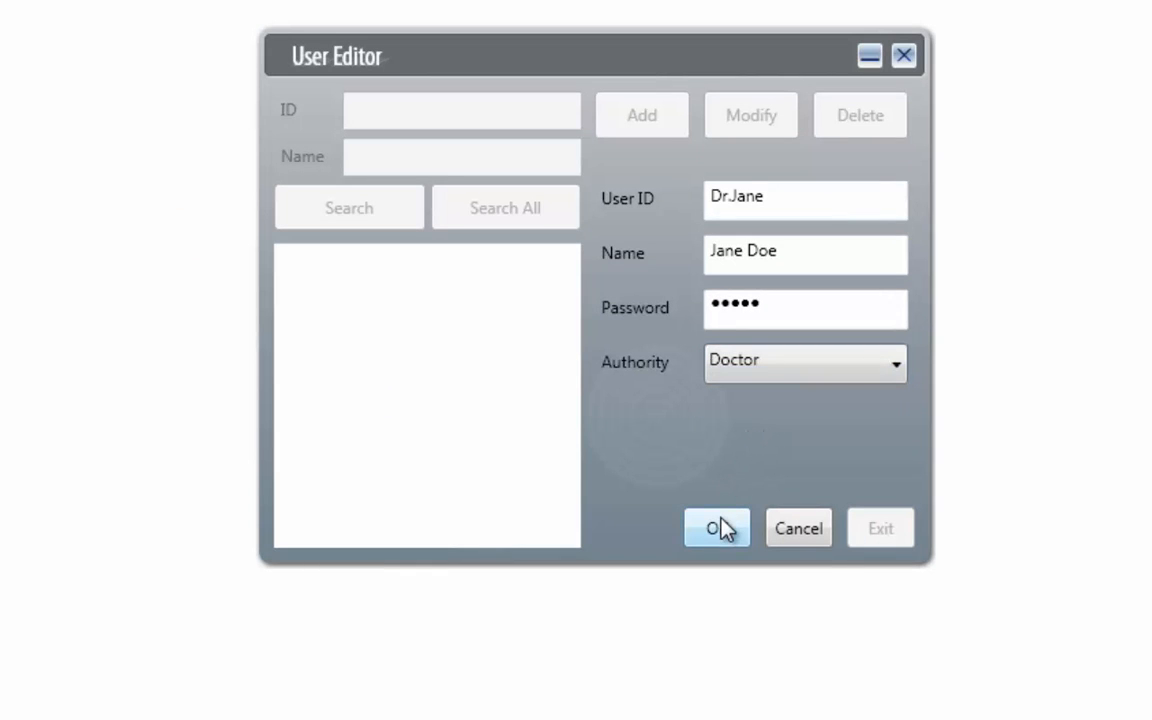
Step: Save the Dr.Jane Doctor account, then modify its password and confirm the edit
{"action": "left_click", "coordinate": [716, 528]}
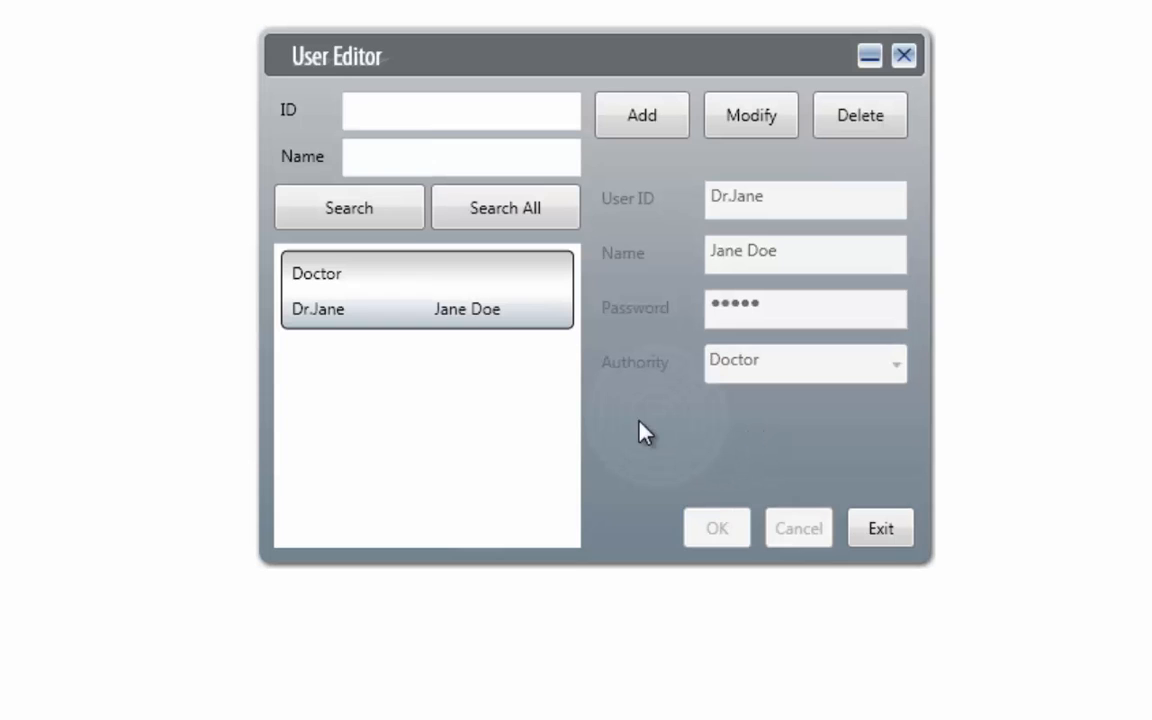
{"action": "mouse_move", "coordinate": [556, 340]}
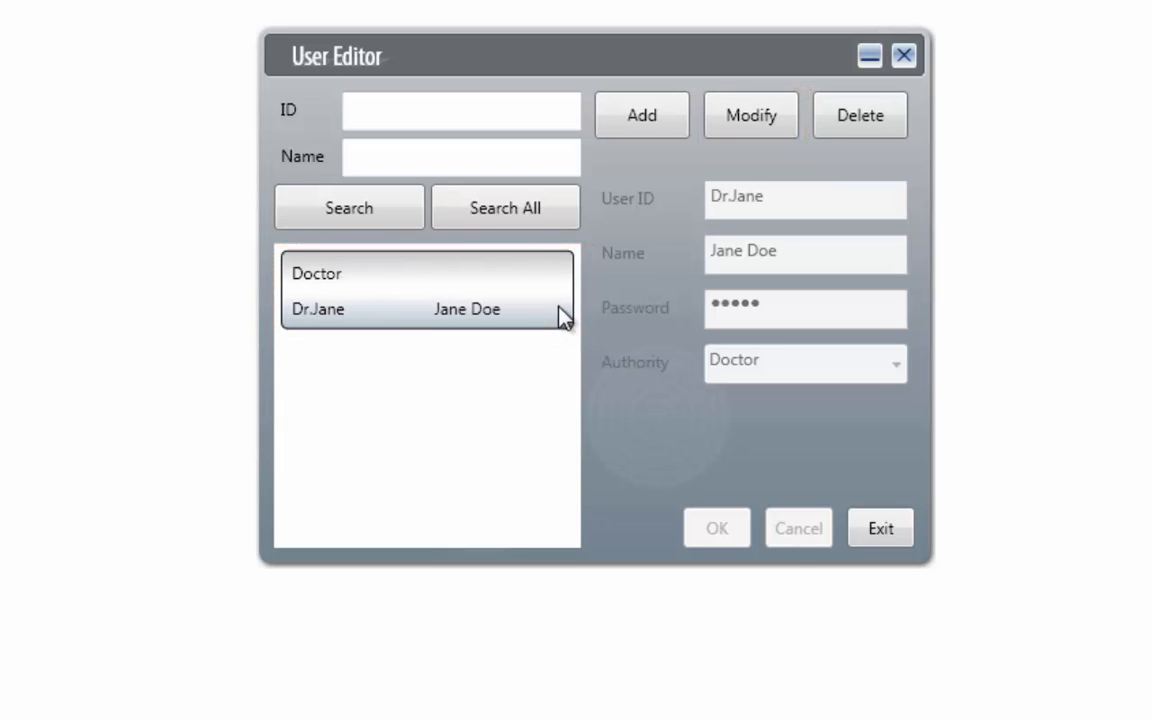
{"action": "left_click", "coordinate": [426, 308]}
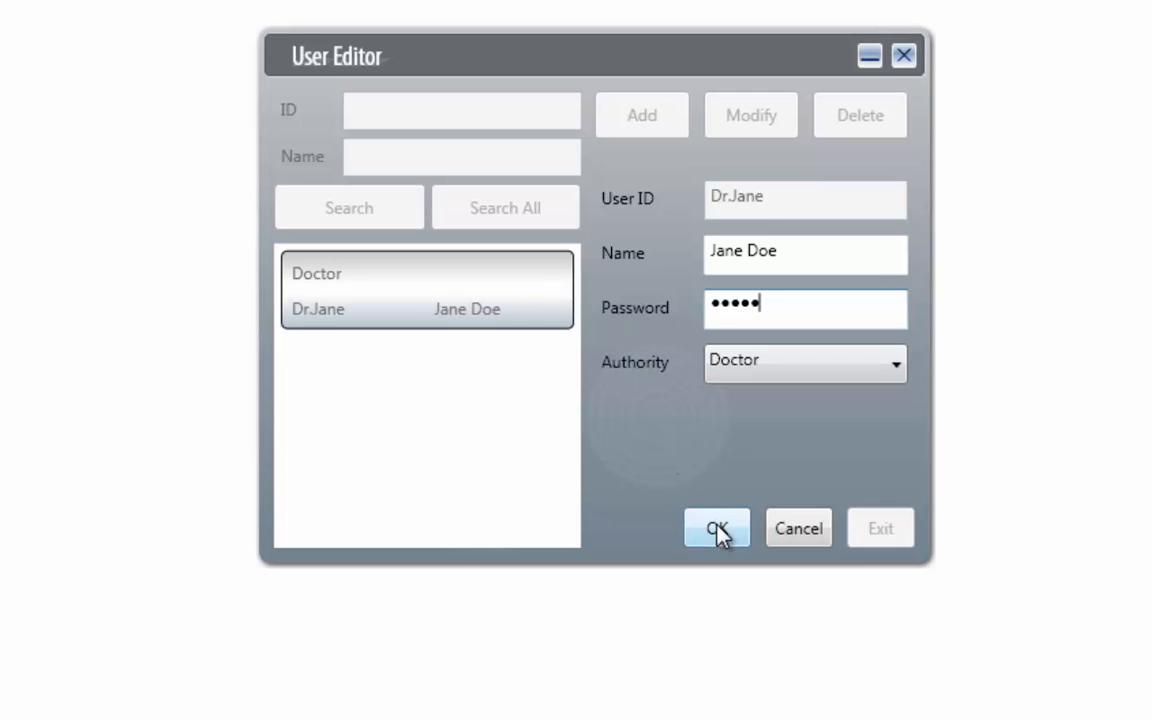
{"action": "left_click", "coordinate": [716, 528]}
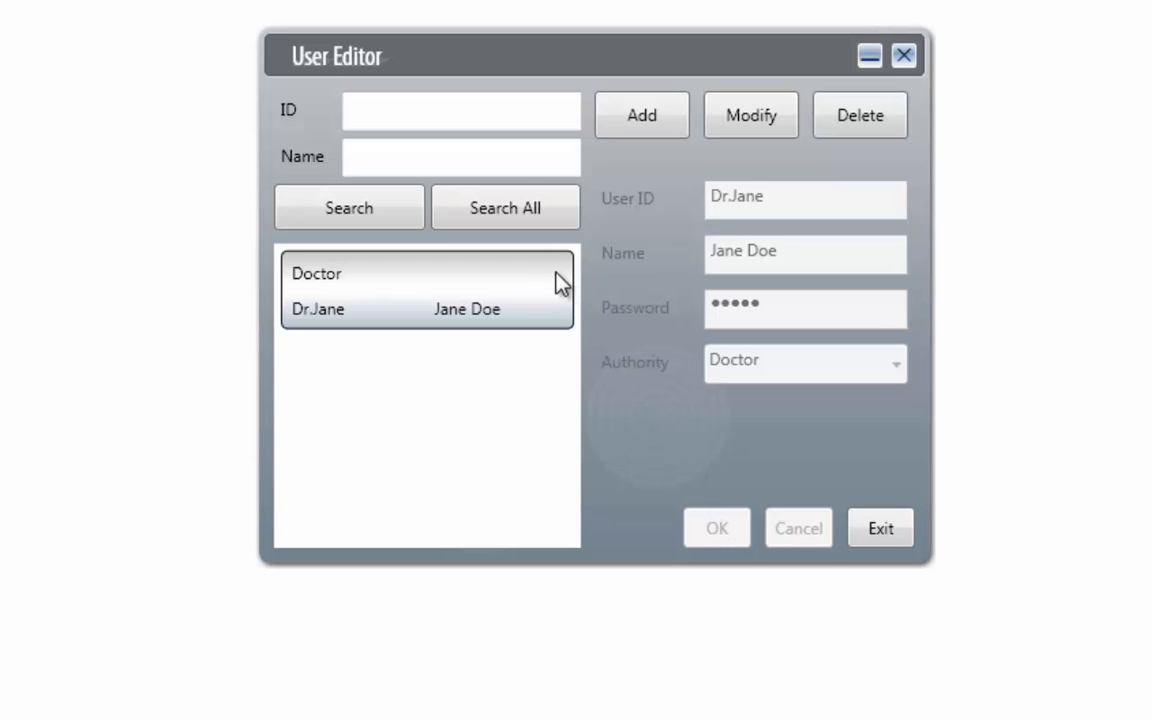
Step: List all users, select Dr.Jane and delete the account, confirming the warning
{"action": "left_click", "coordinate": [504, 206]}
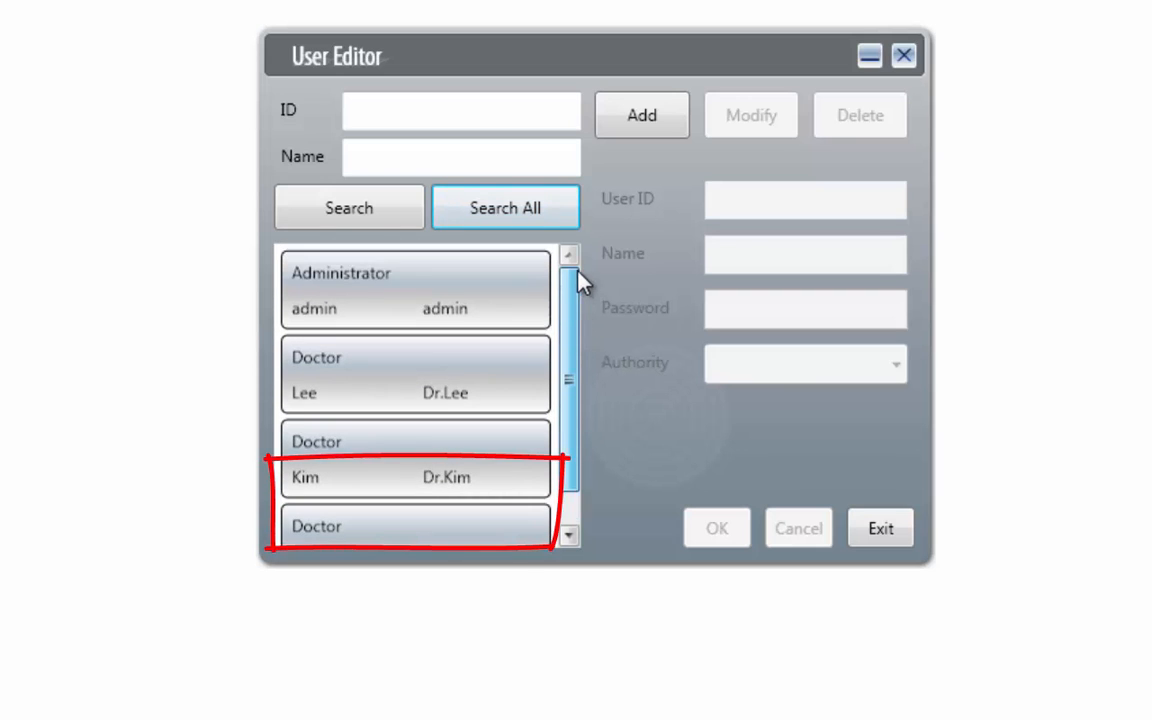
{"action": "scroll", "scroll_direction": "down", "scroll_amount": 3}
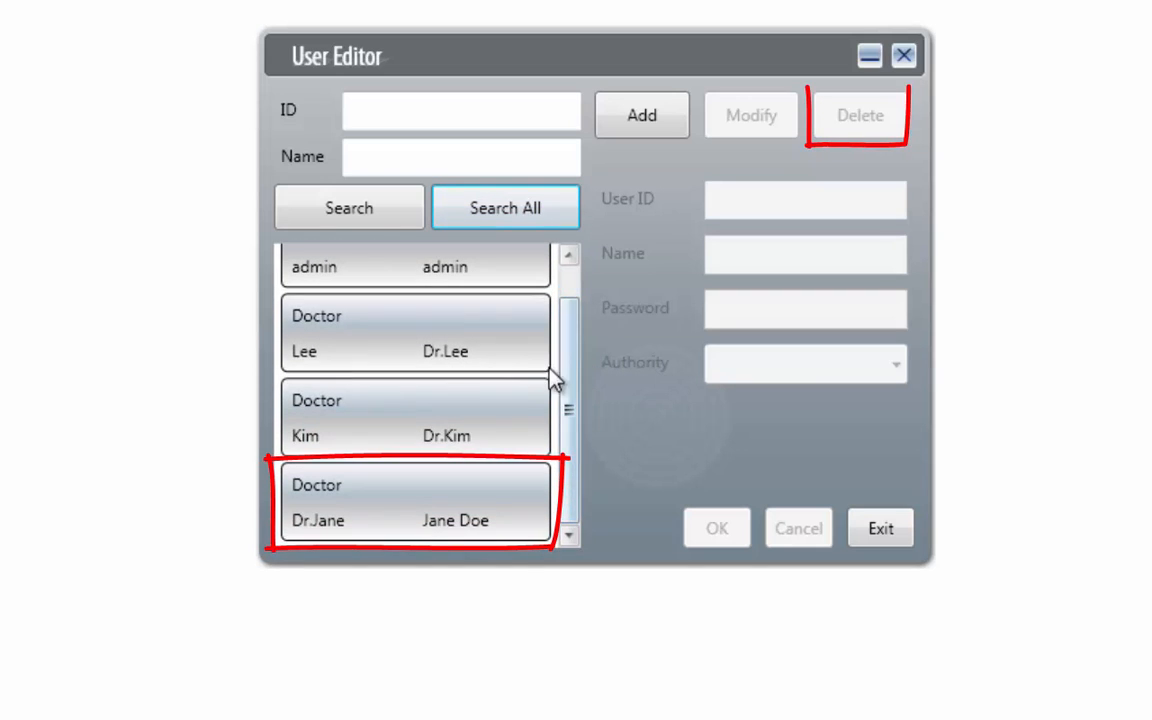
{"action": "left_click", "coordinate": [416, 500]}
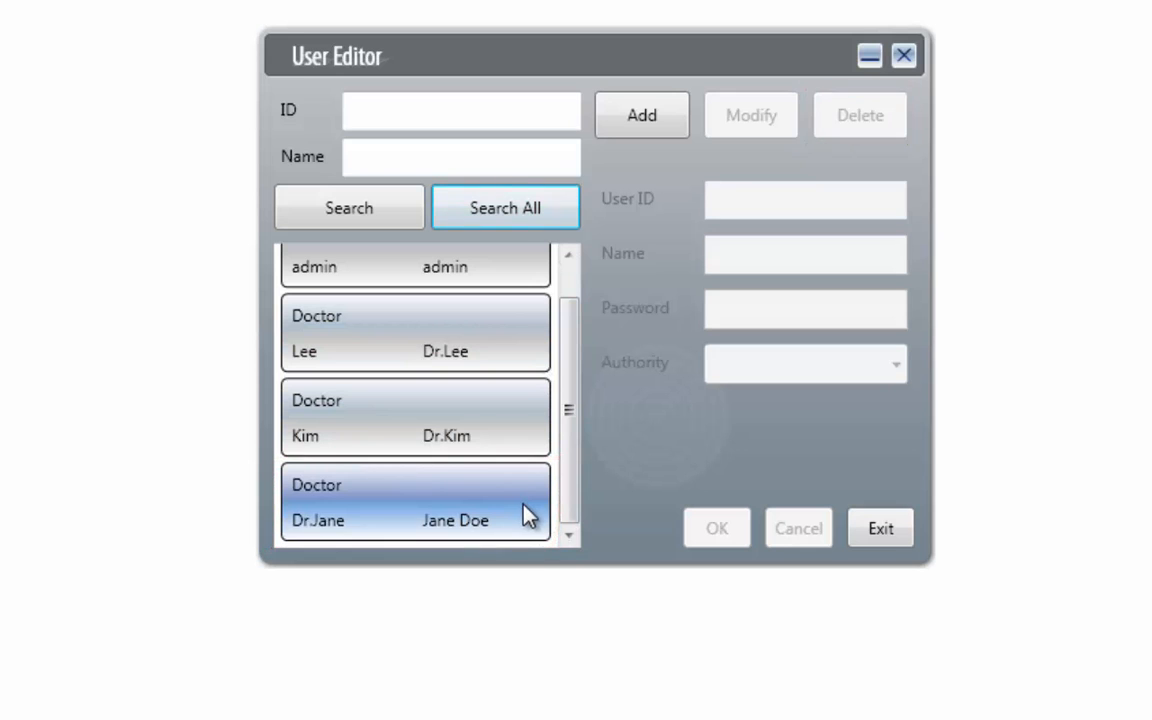
{"action": "left_click", "coordinate": [416, 500]}
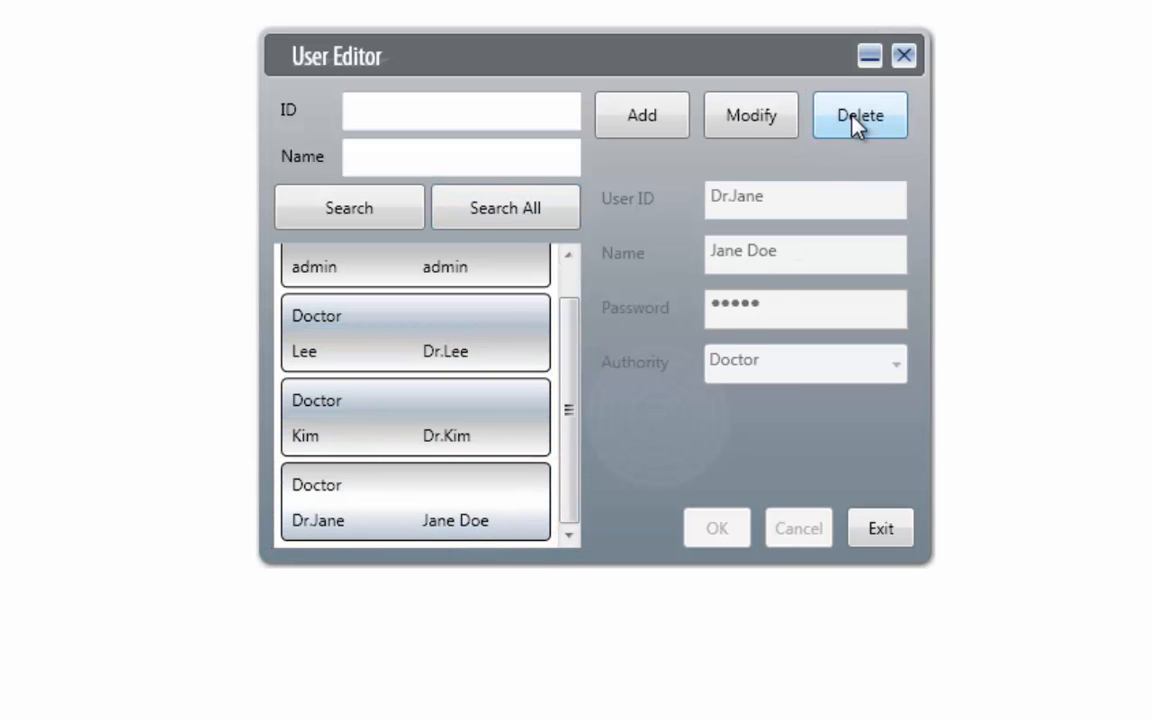
{"action": "left_click", "coordinate": [860, 114]}
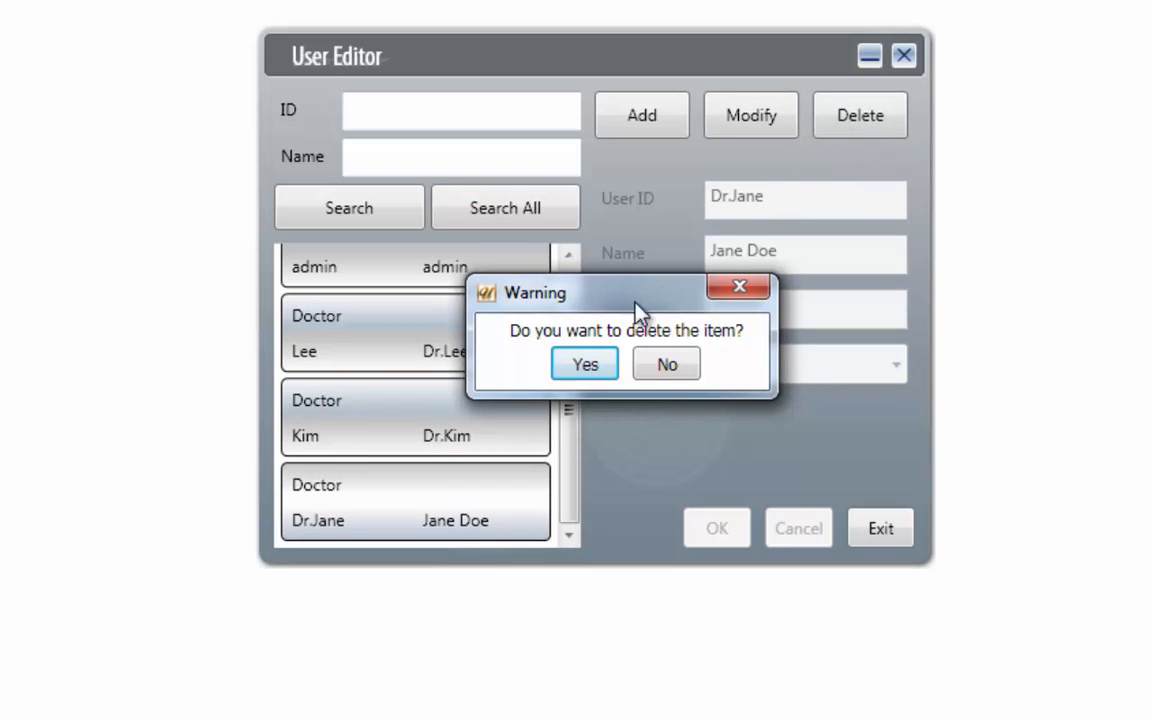
{"action": "left_click", "coordinate": [584, 364]}
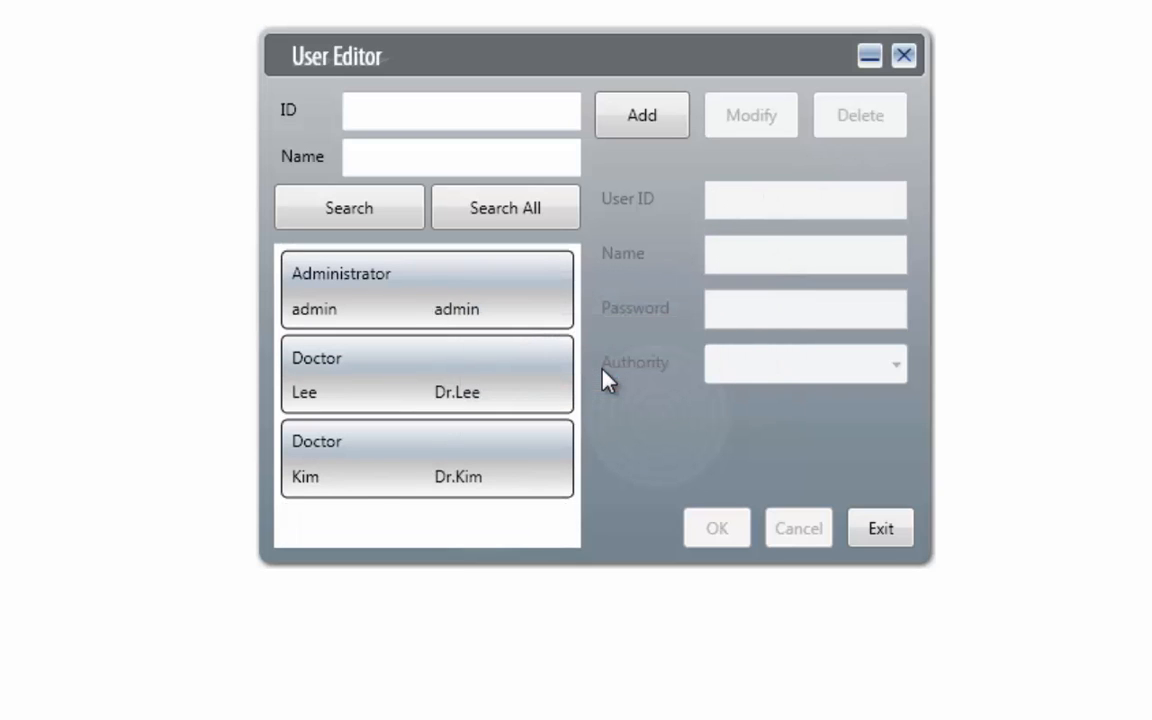